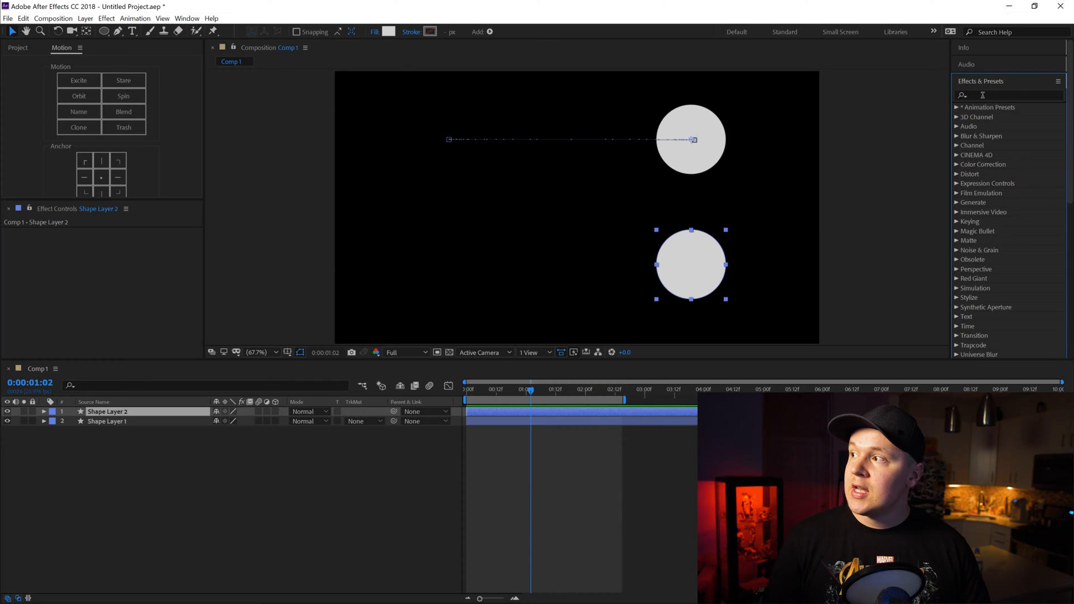
Find CC Force Motion Blur in Effects & Presets and apply it to Shape Layer 2.
type("cc f")
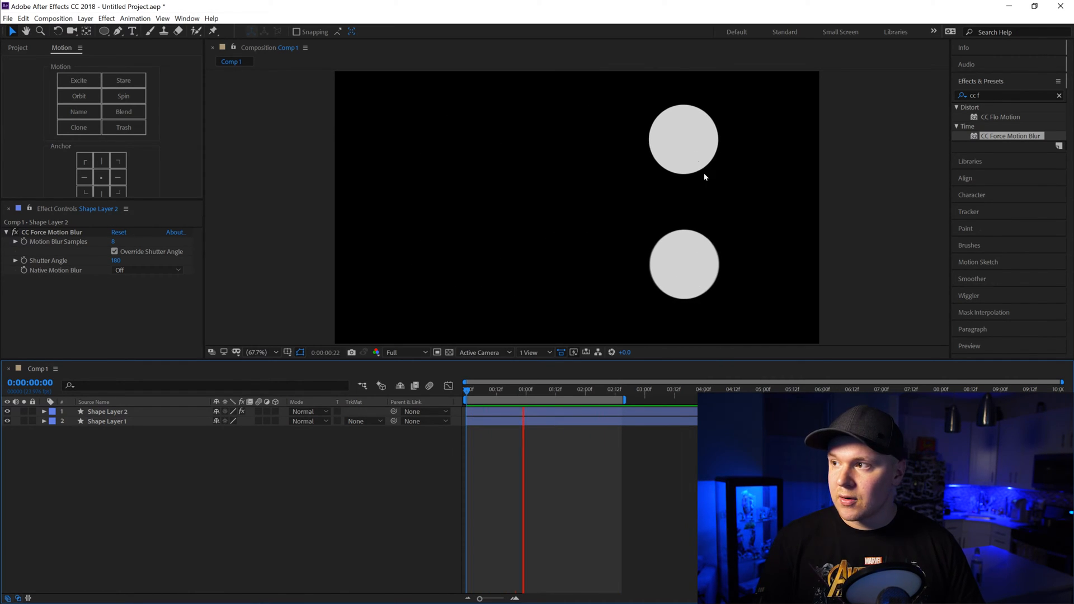
Scrub the timeline to a moment where the lower circle shows motion blur while moving.
left_click_drag(522, 389, 515, 389)
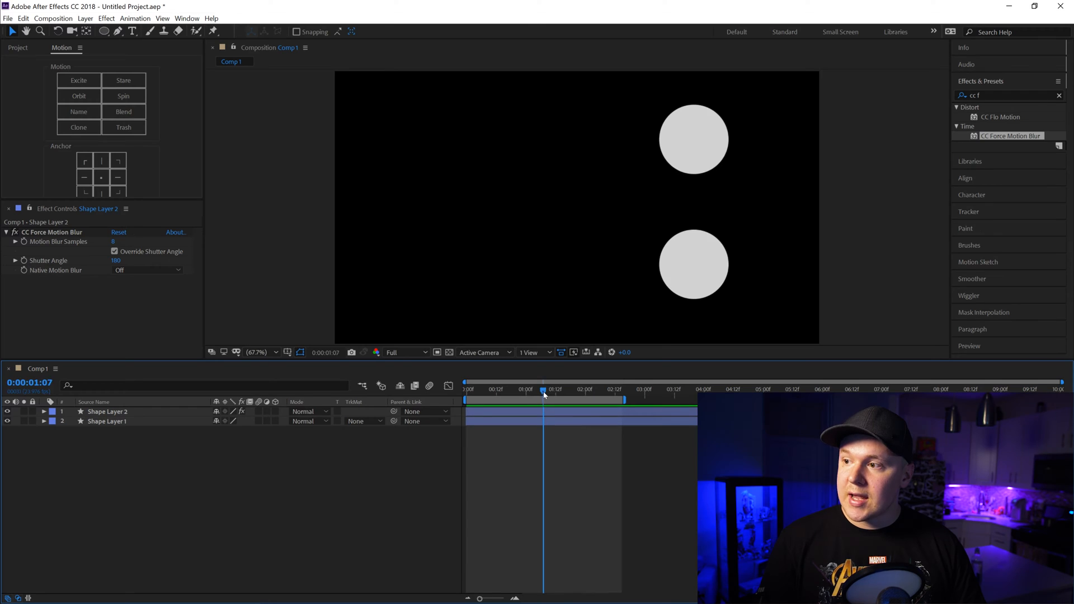
left_click_drag(544, 389, 587, 389)
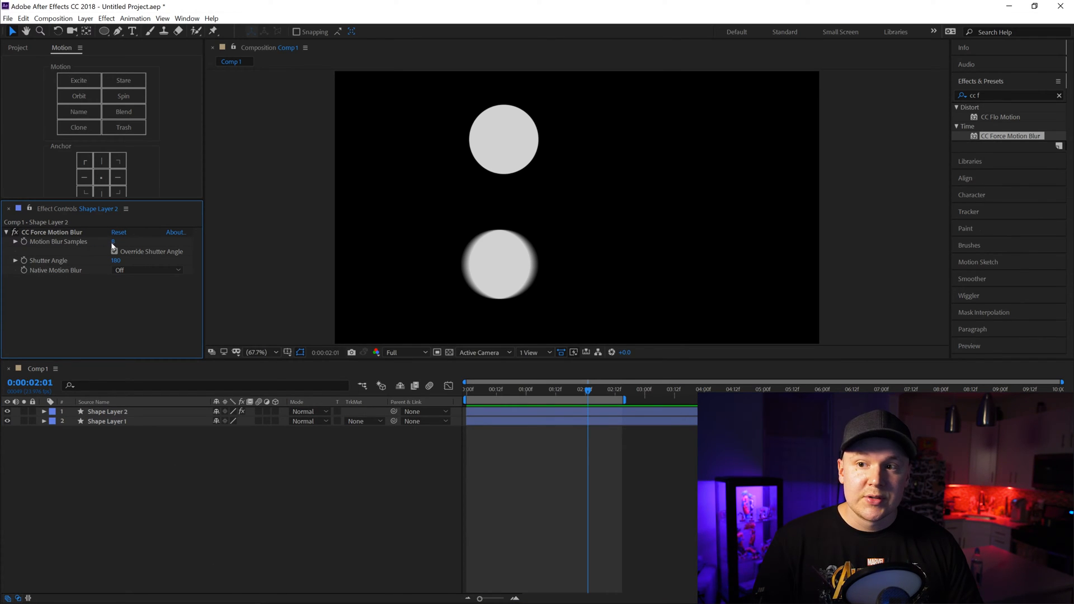
Change CC Force Motion Blur's Motion Blur Samples from 8 to 16.
left_click(114, 252)
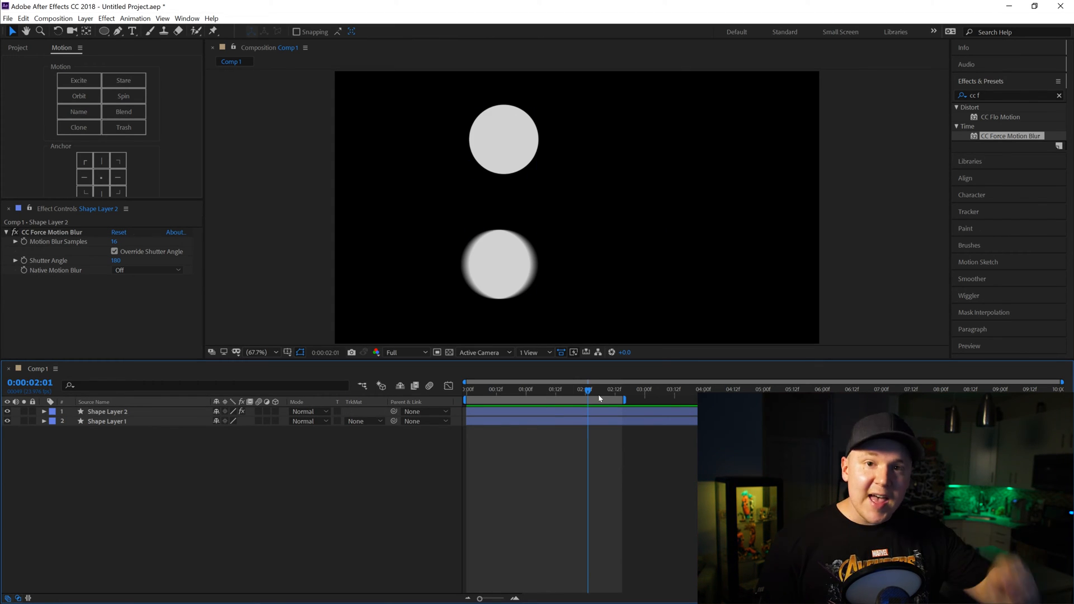
mouse_move(599, 399)
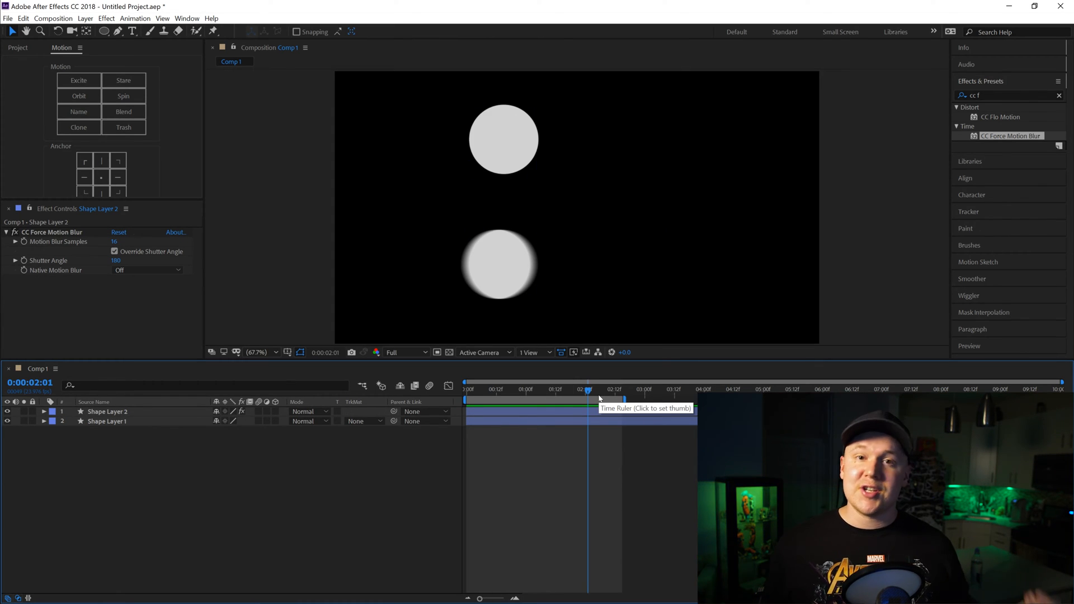